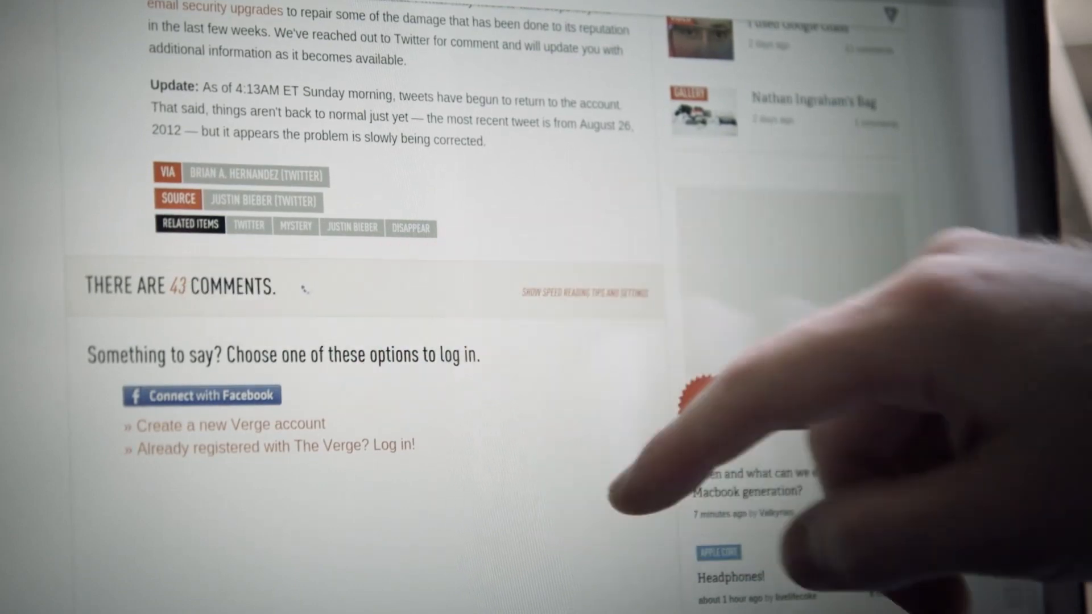
Scroll the Verge article down until its 43-comment thread comes into view
scroll(down, 3)
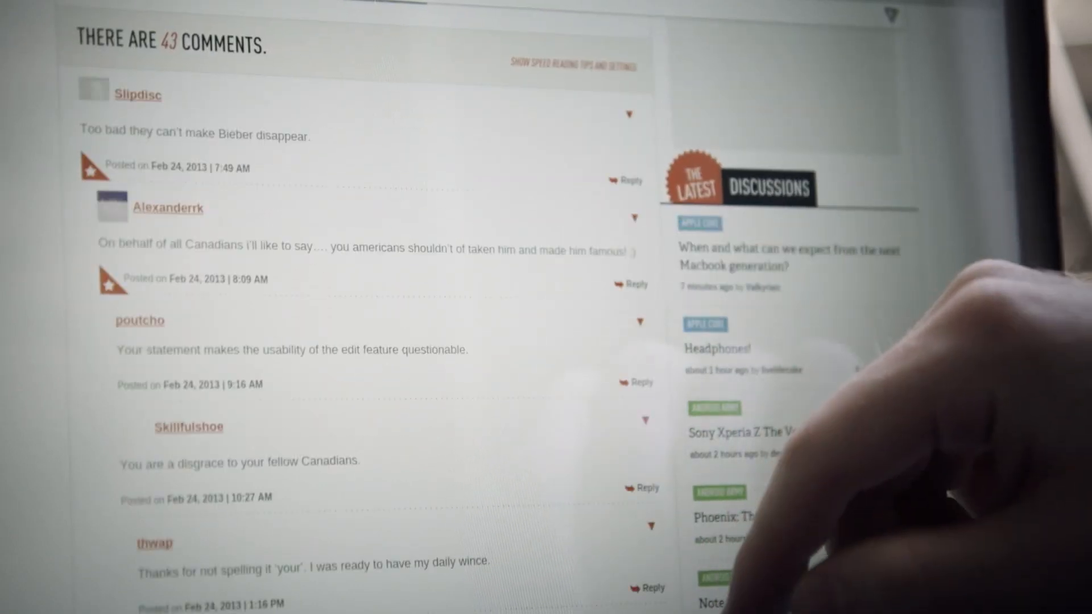
scroll(down, 3)
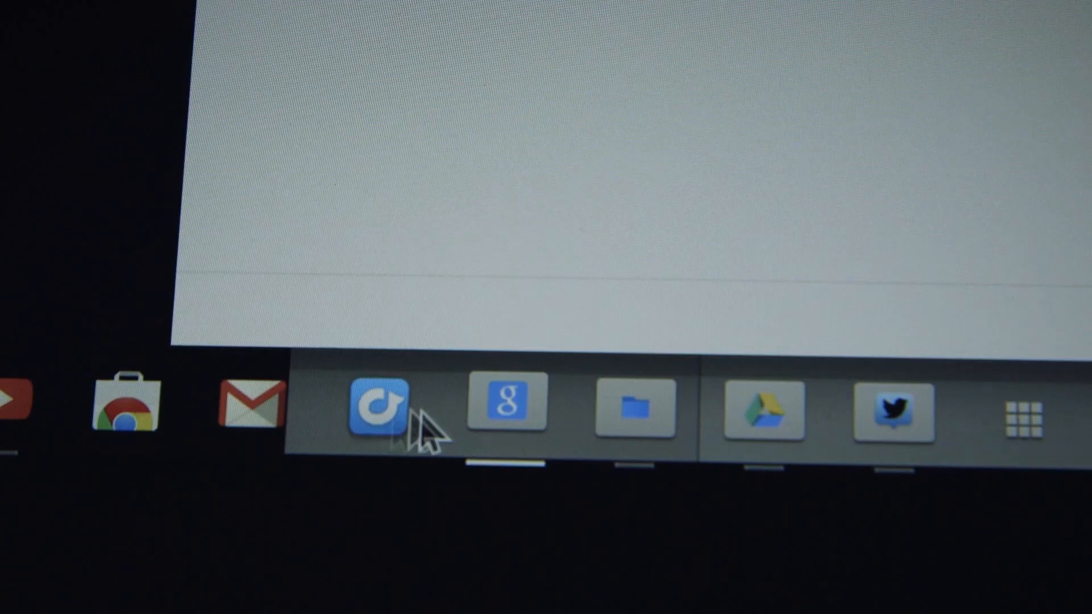
mouse_move(633, 411)
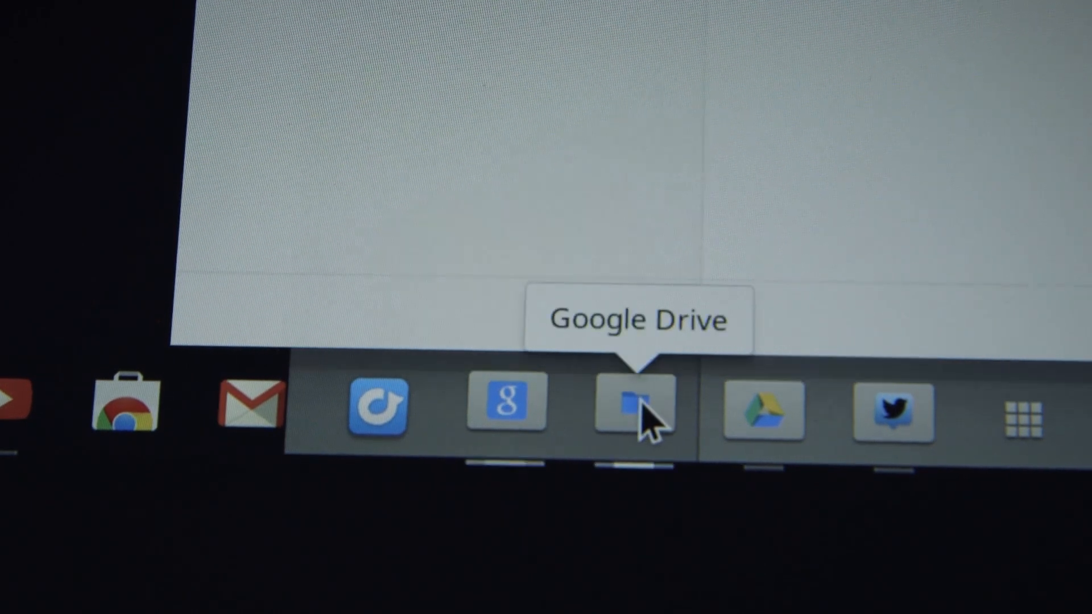
mouse_move(752, 418)
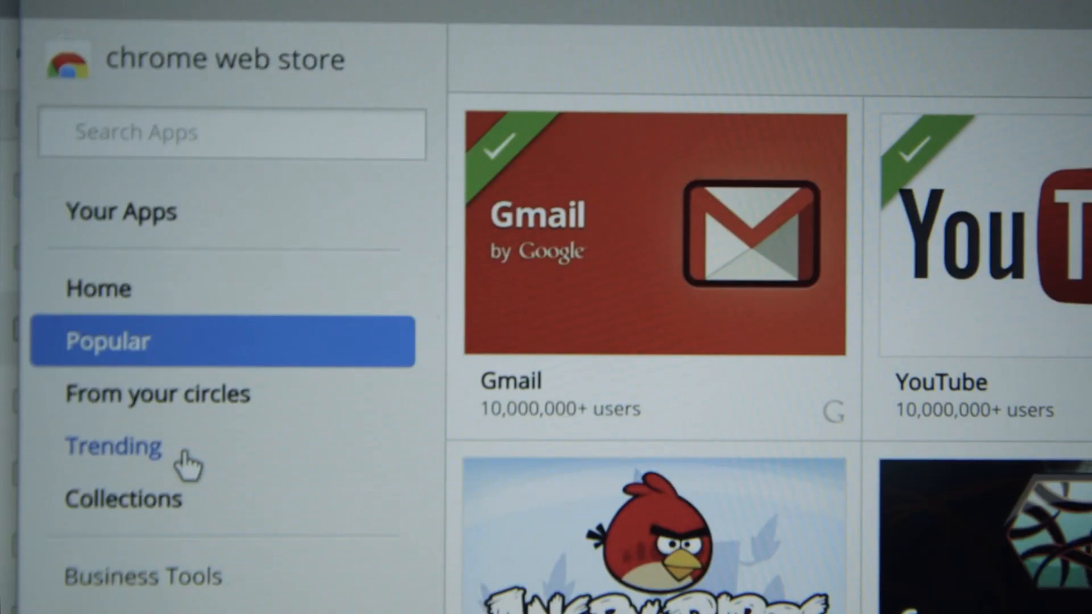
Browse the Trending apps, return to the Home recommendations, then close the Web Store window
click(114, 446)
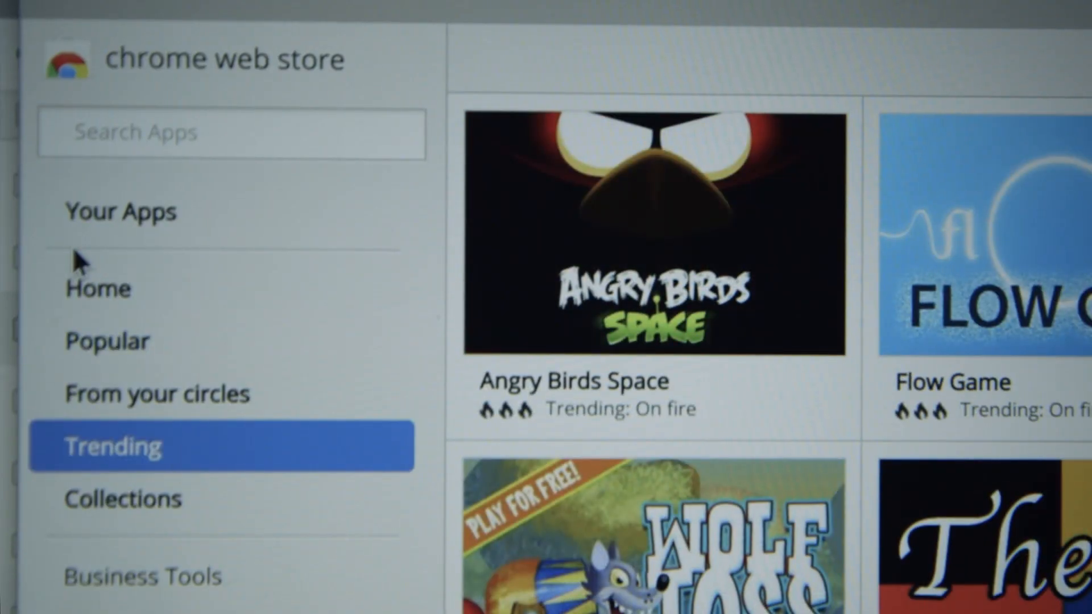
click(97, 289)
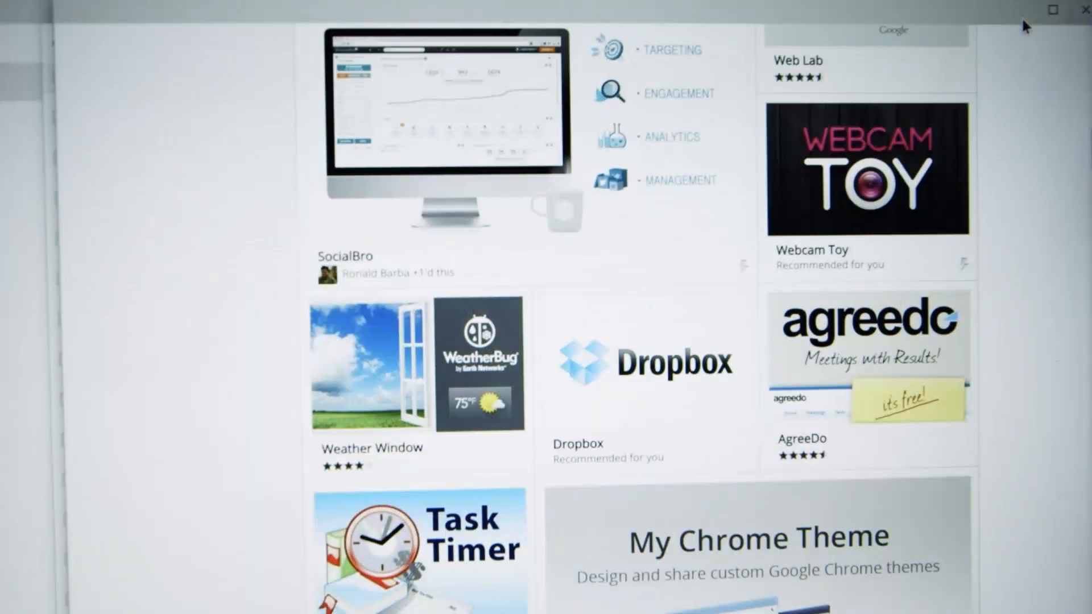
click(390, 559)
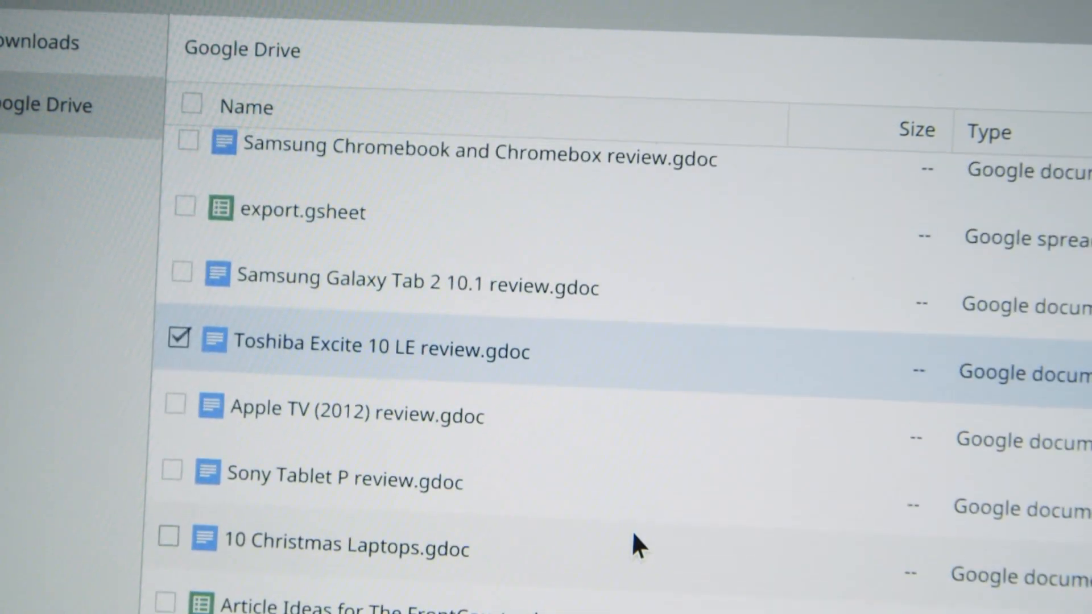
Select a document in the Google Drive file list and leave the Files view
click(888, 77)
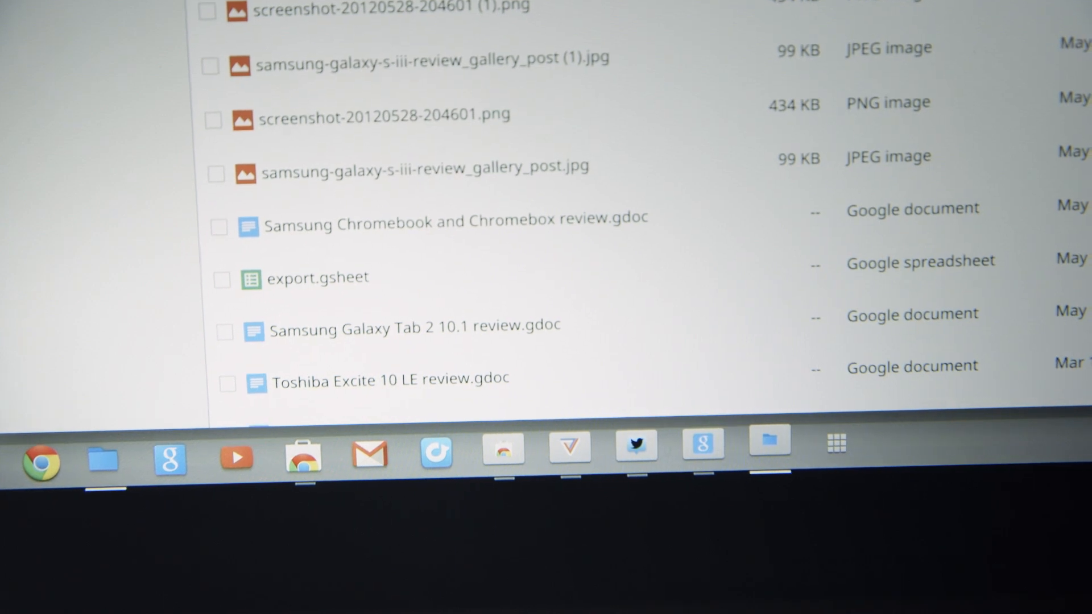
click(425, 59)
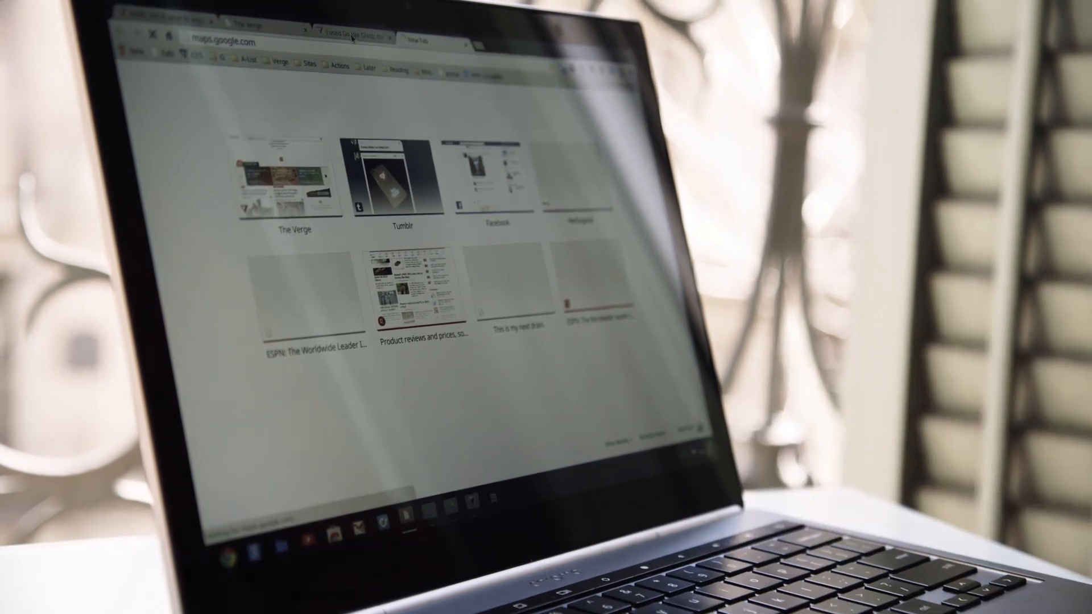
Show the installed-apps launcher, dismiss it, and scroll the recommendations down to SocialBro and Dropbox
click(559, 599)
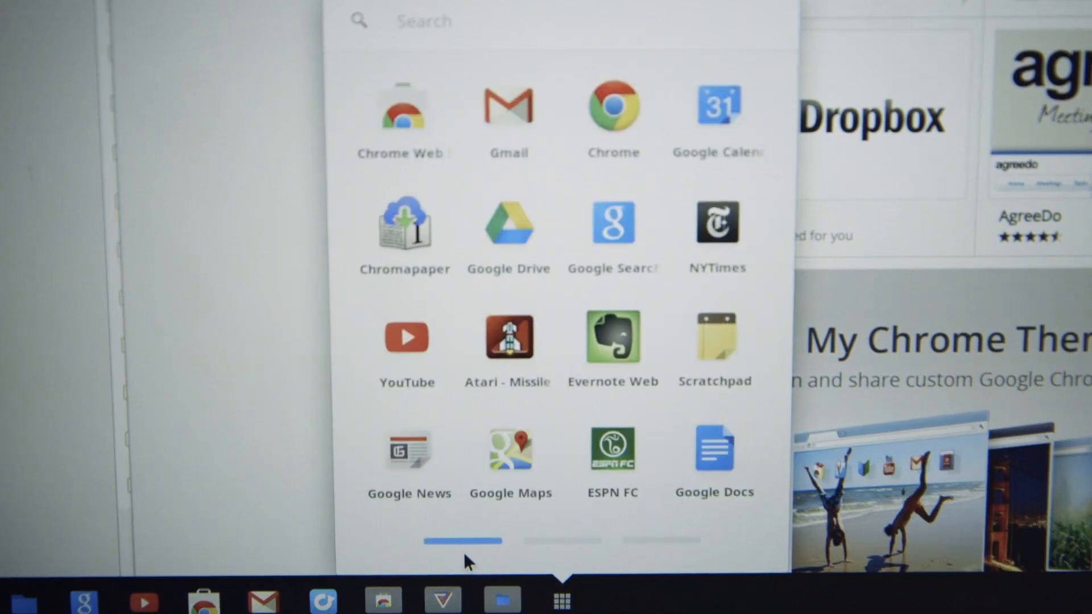
mouse_move(714, 453)
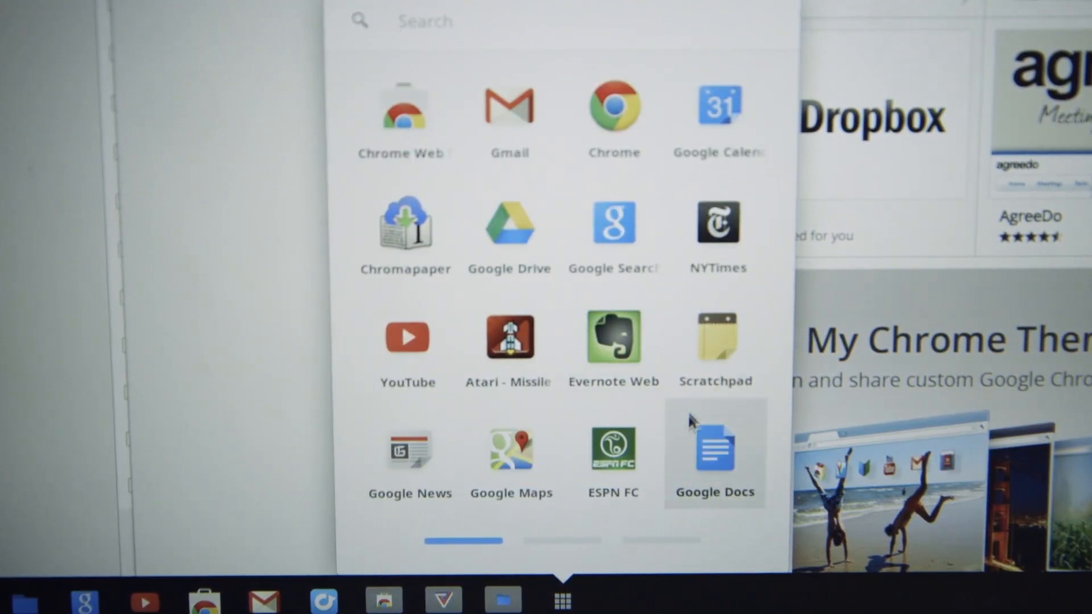
click(561, 537)
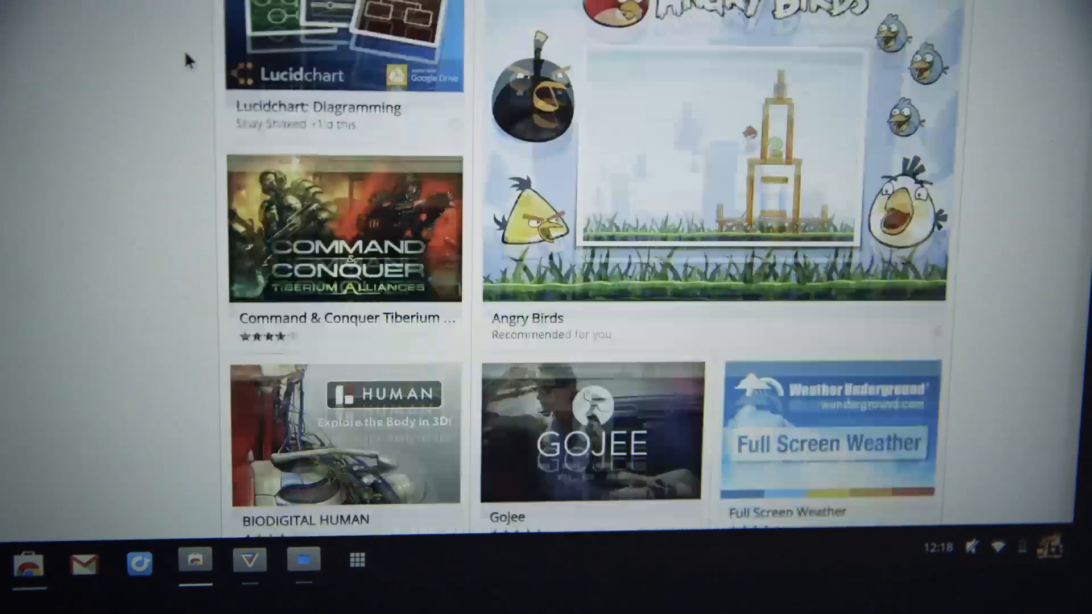
scroll(down, 3)
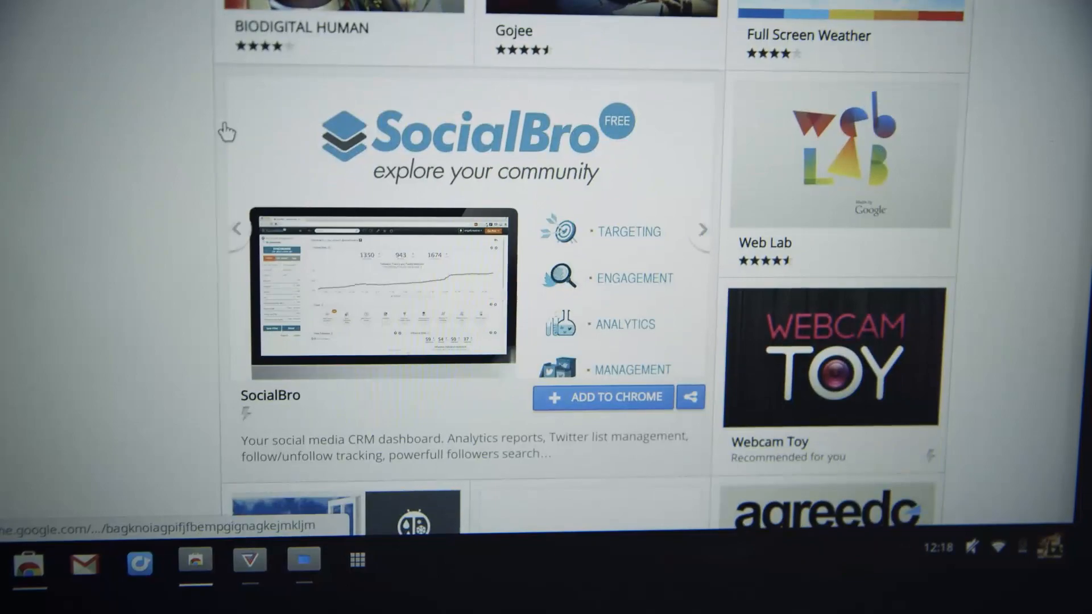
scroll(down, 3)
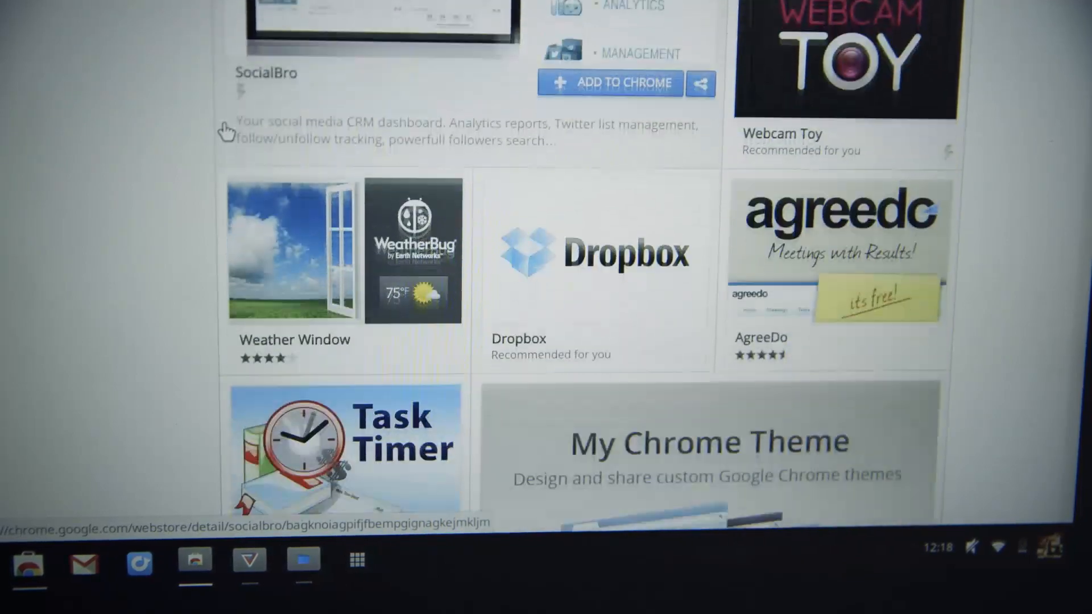